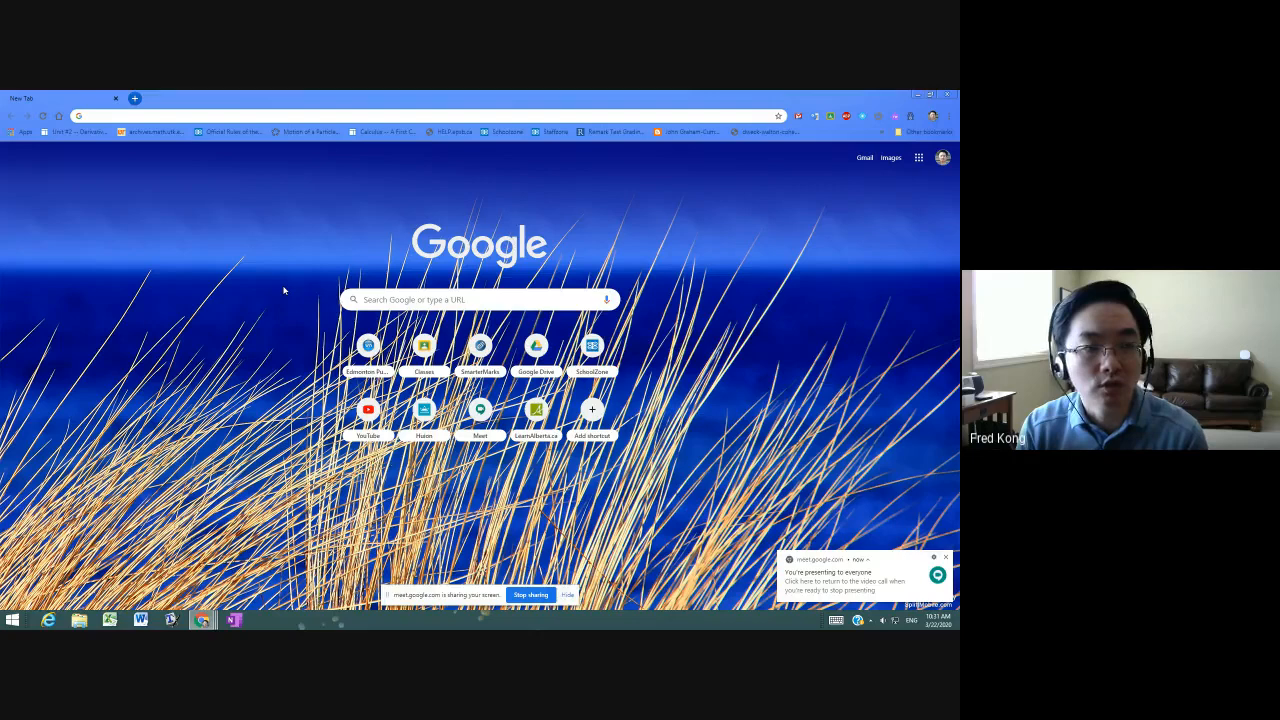
Navigate to huion.com/download to reach Huion's driver download page
{"action": "type", "text": "huion.com/download"}
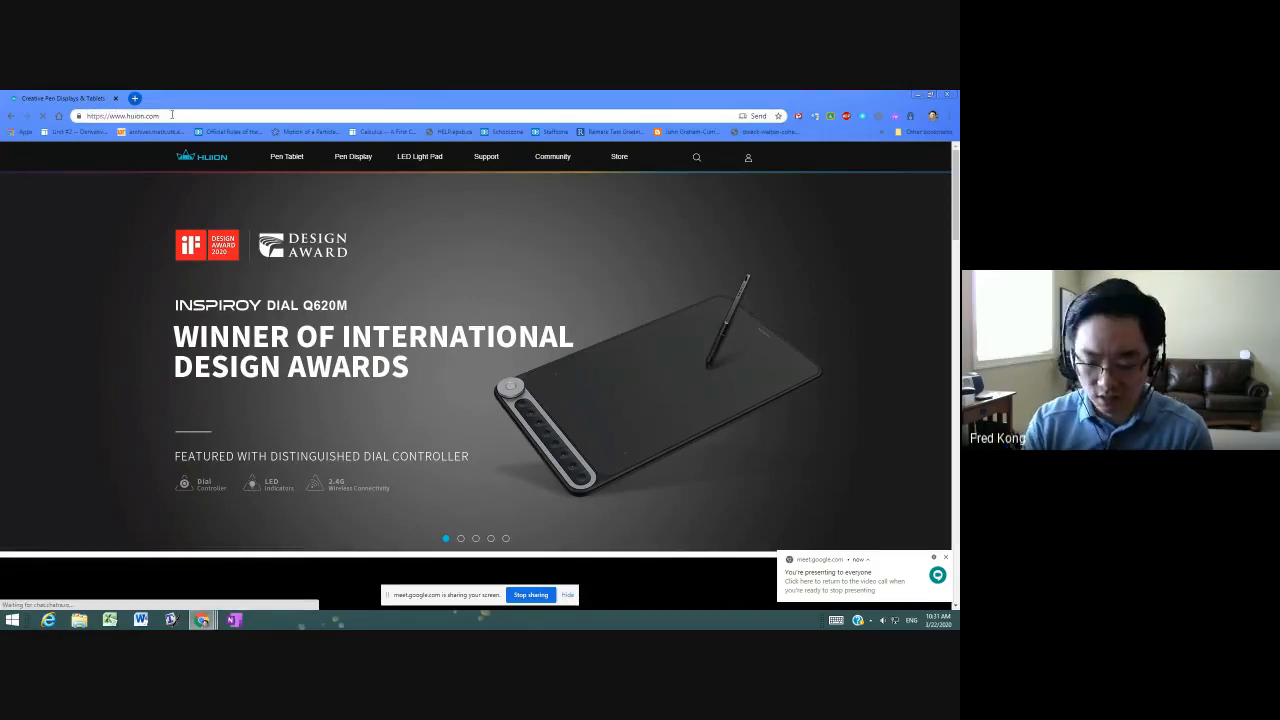
{"action": "type", "text": "/download"}
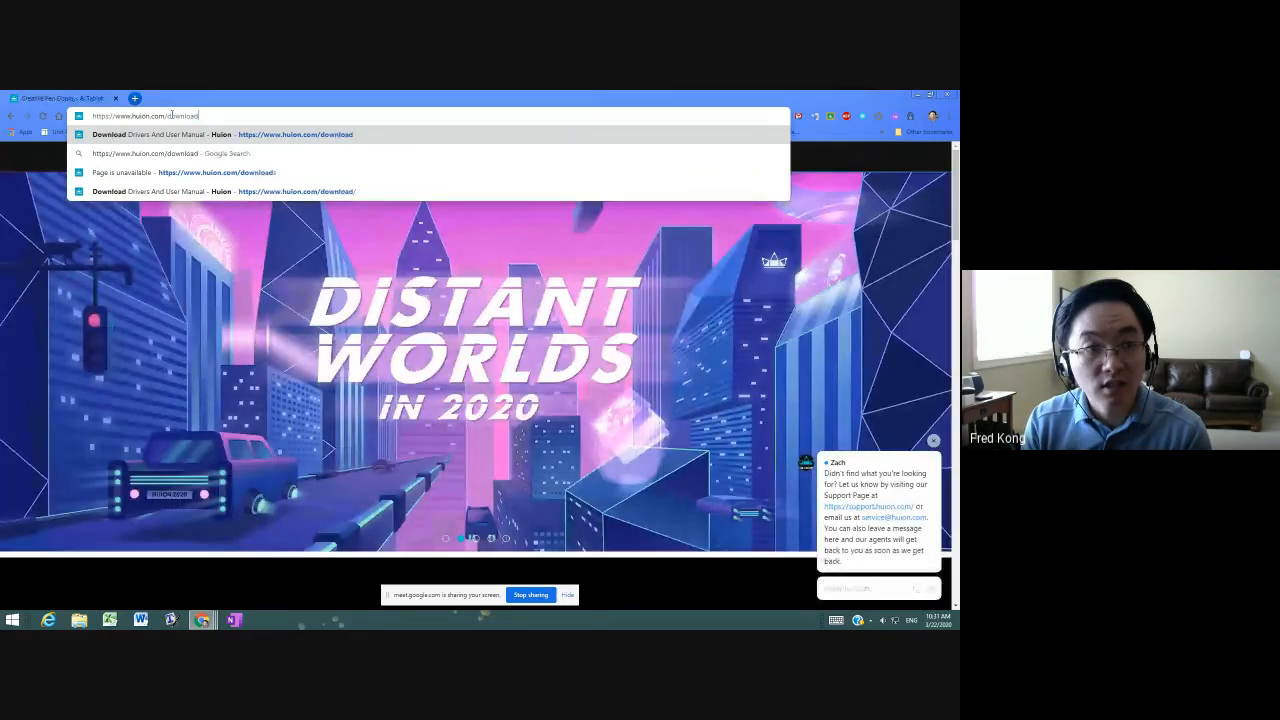
{"action": "key", "text": "enter"}
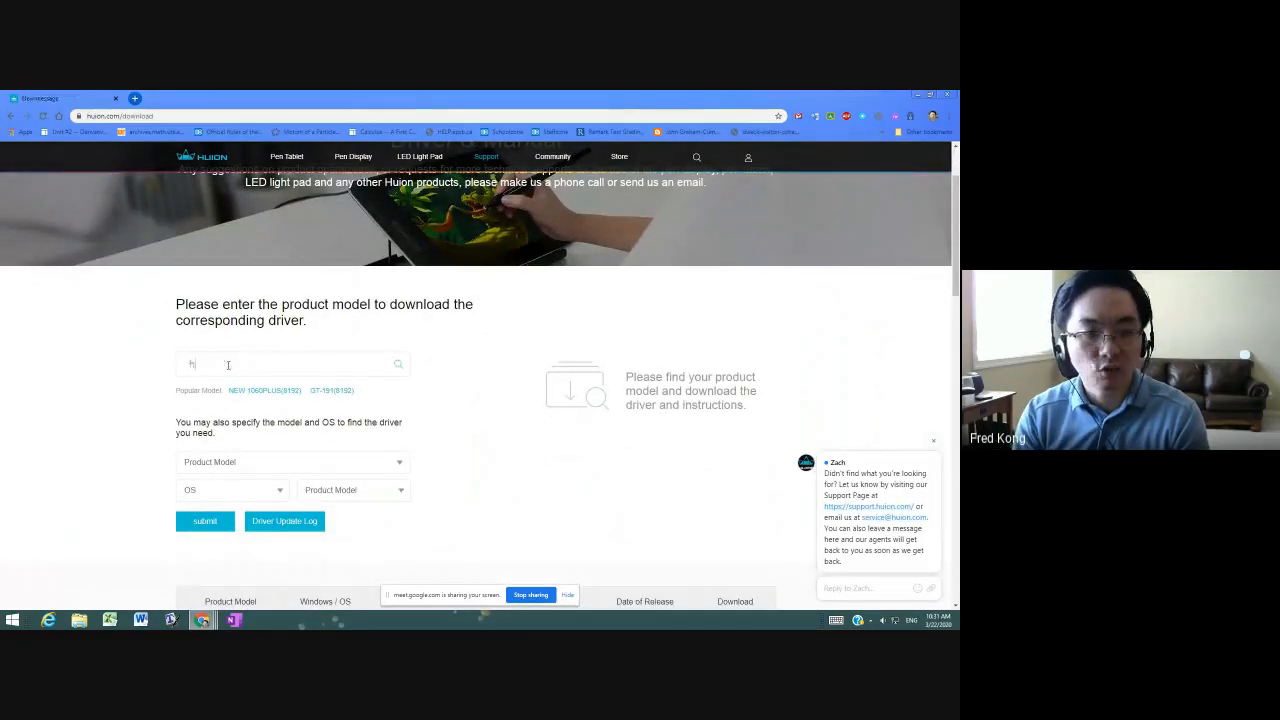
Search the product model h640p to list the H640P Windows and macOS drivers
{"action": "type", "text": "h640p"}
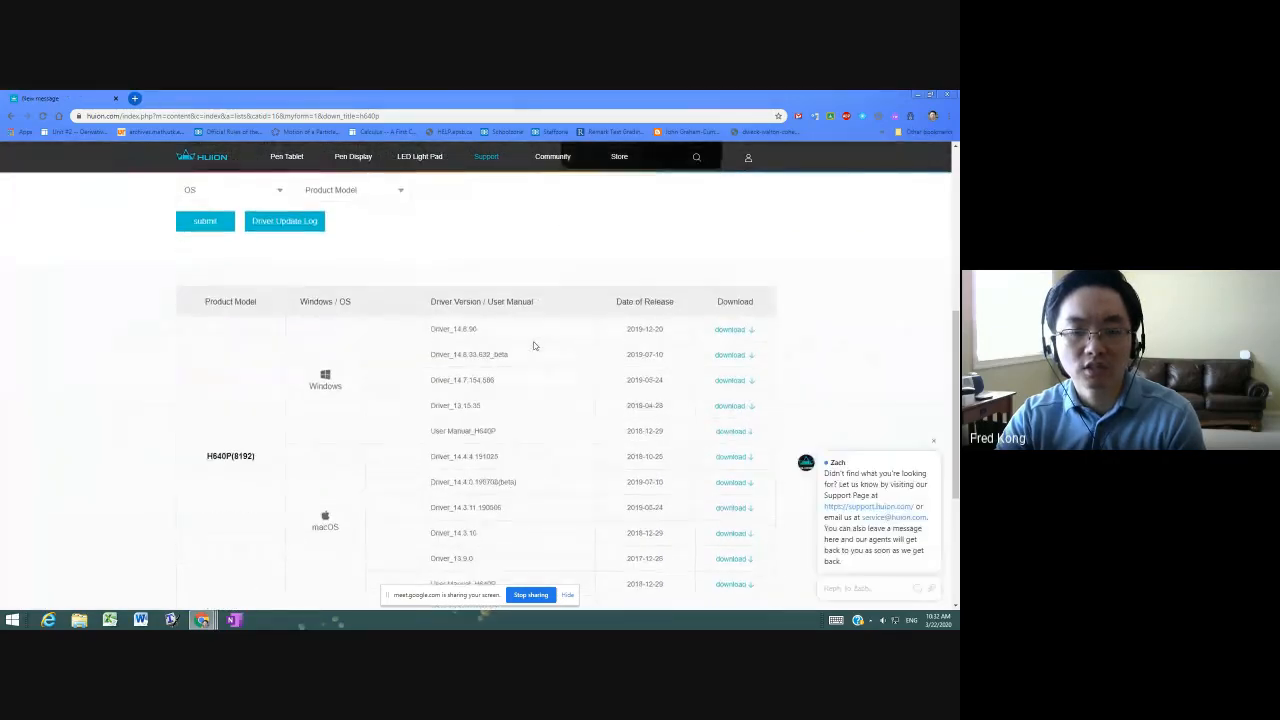
Start downloading the newest Windows H640P driver from the driver table
{"action": "scroll", "scroll_direction": "down", "scroll_amount": 3}
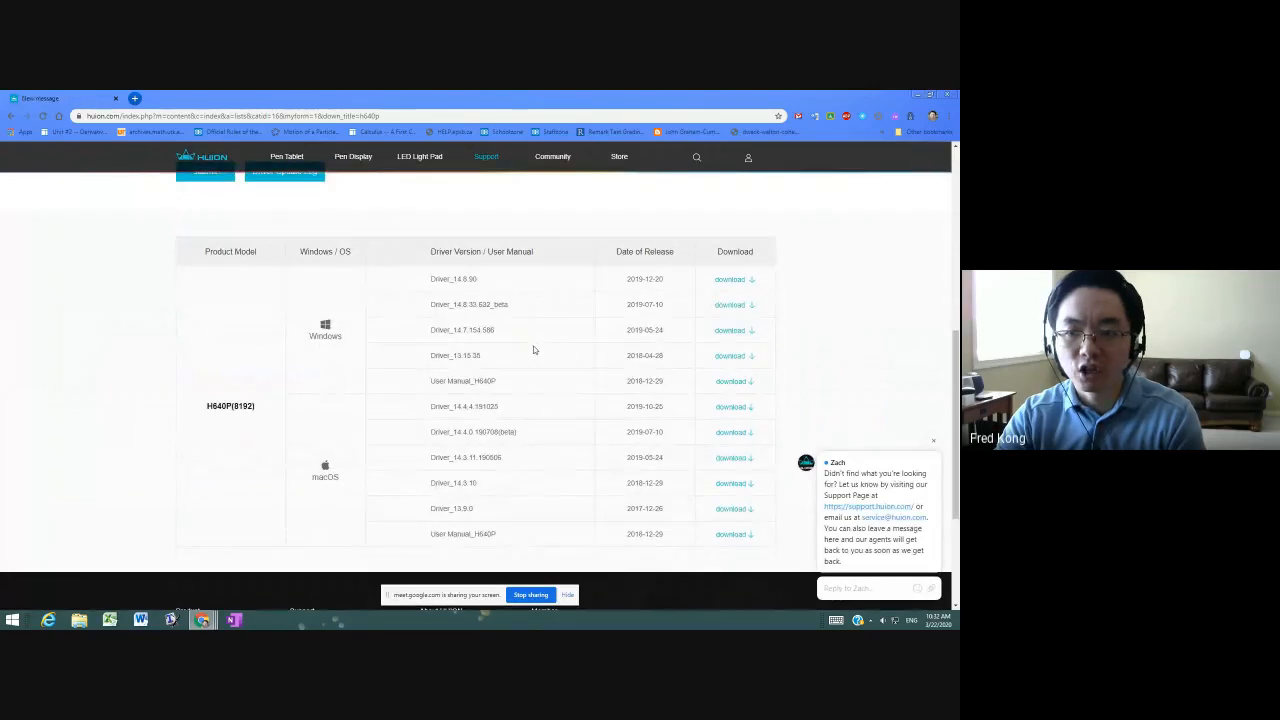
{"action": "left_click", "coordinate": [730, 380]}
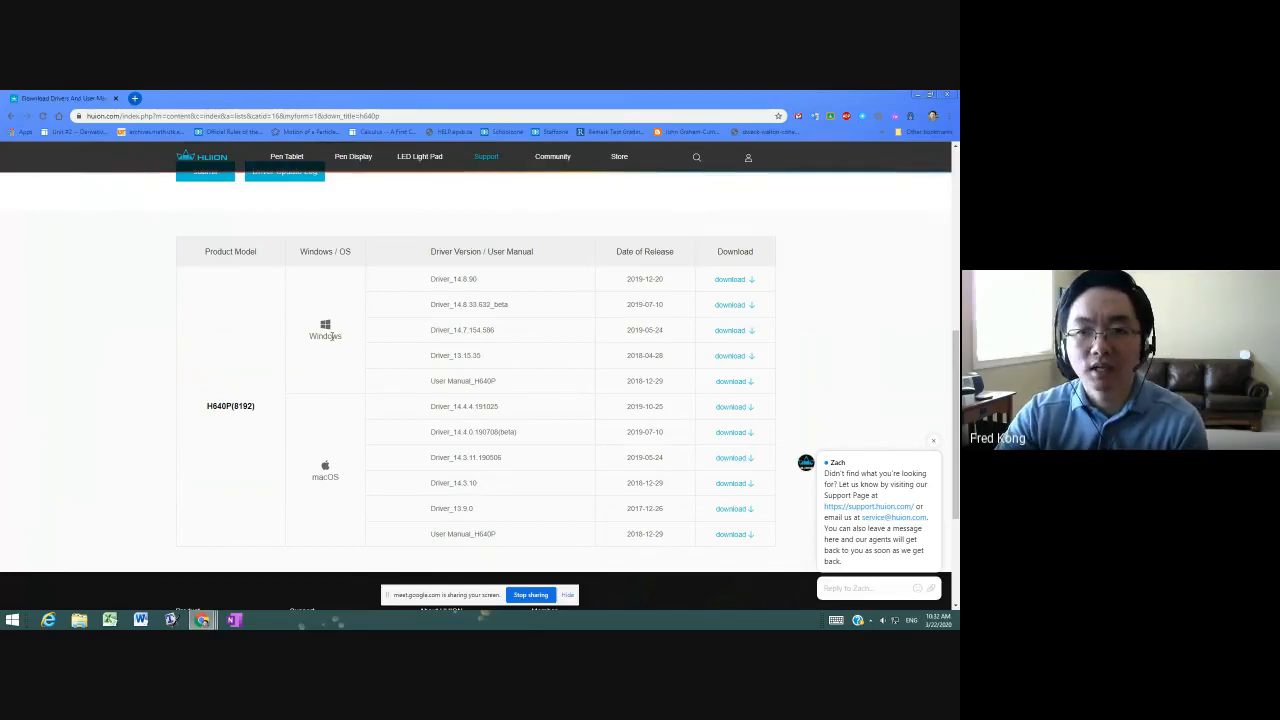
{"action": "left_click", "coordinate": [728, 280]}
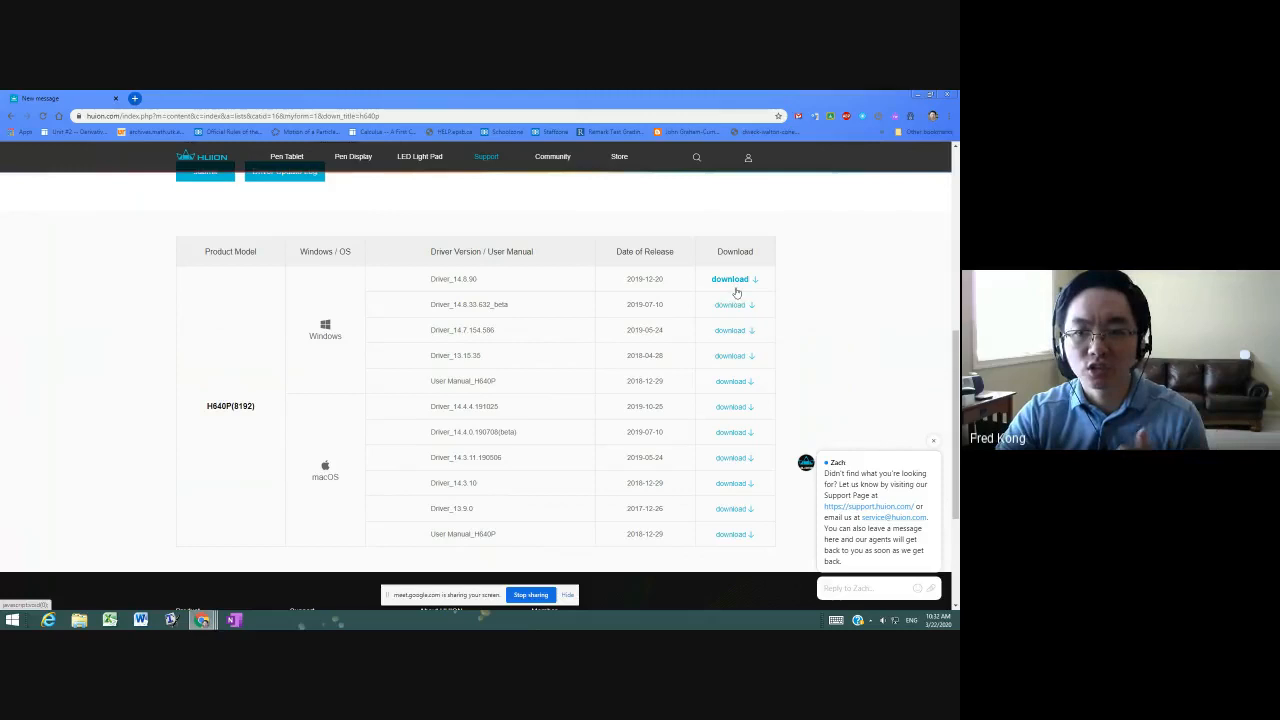
{"action": "left_click", "coordinate": [730, 280]}
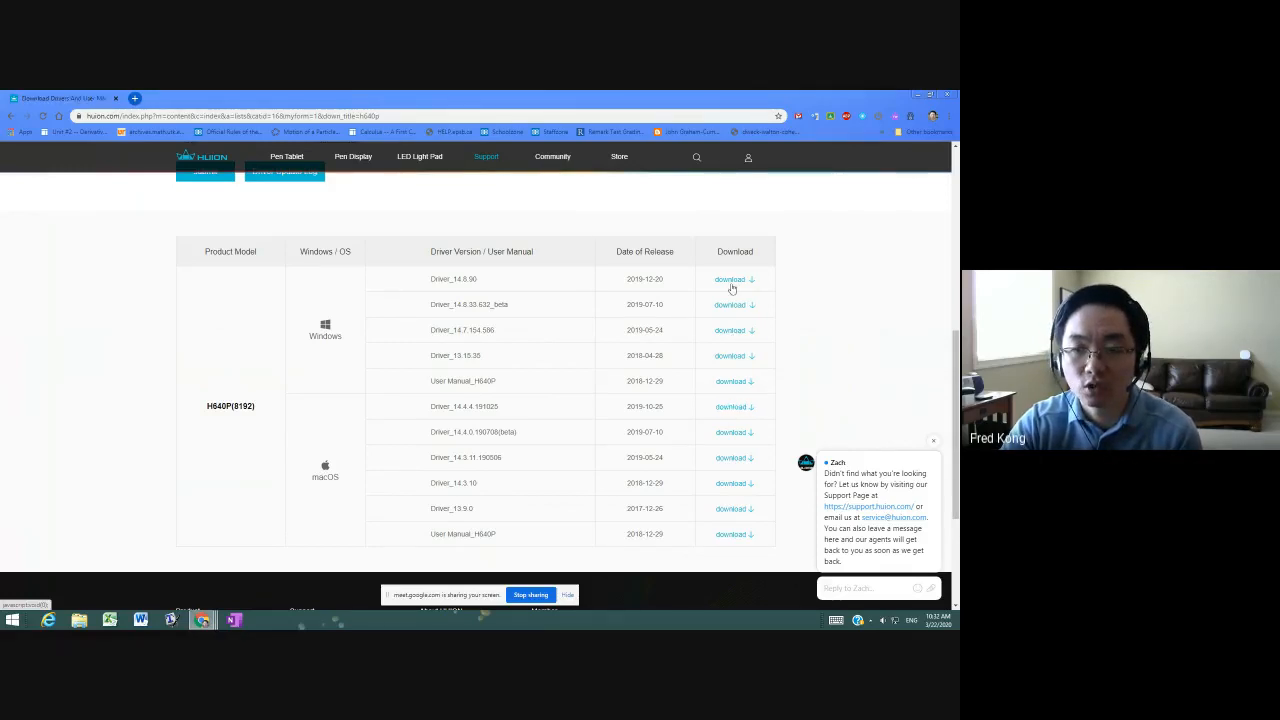
Finish the driver download and show its zip in the Downloads folder
{"action": "left_click", "coordinate": [728, 280]}
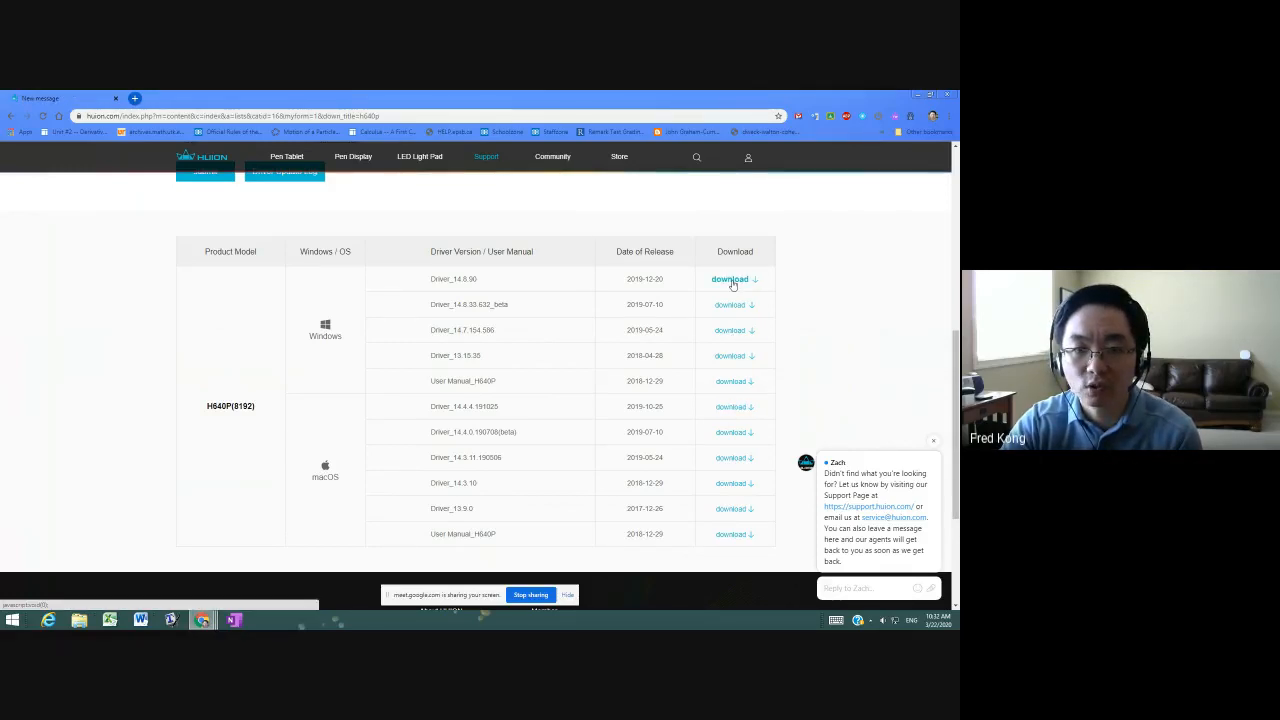
{"action": "left_click", "coordinate": [728, 280]}
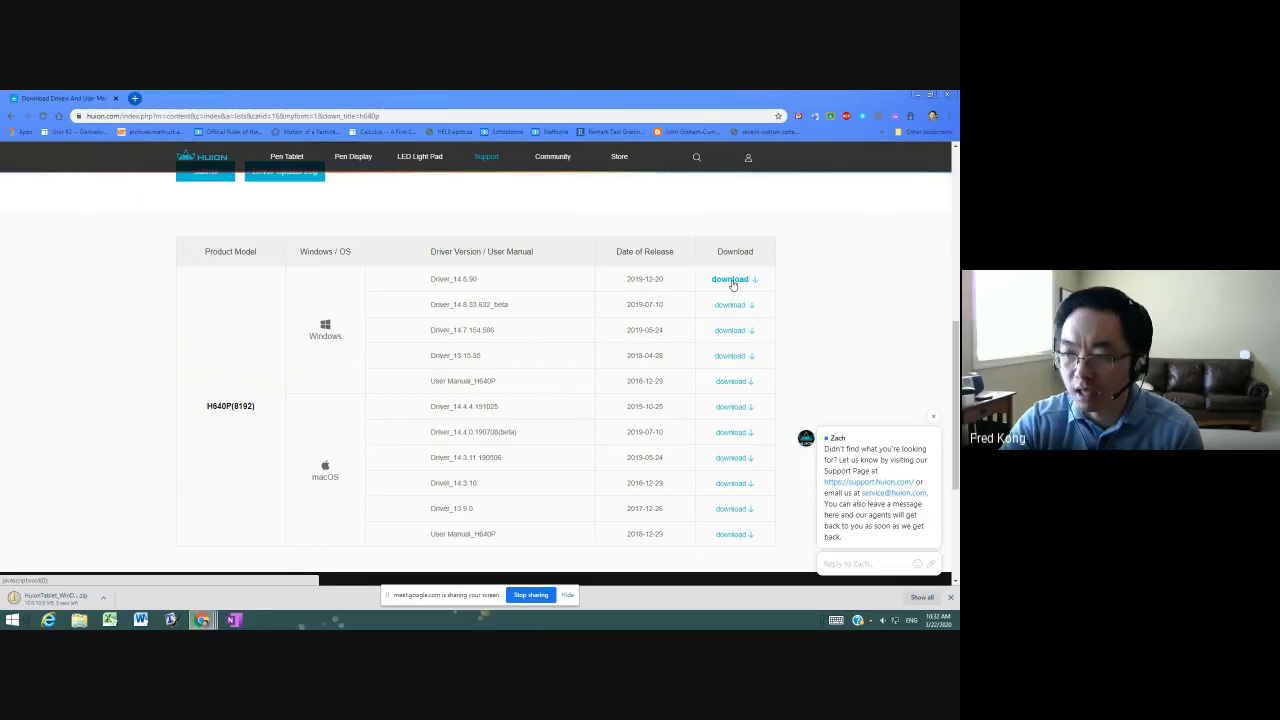
{"action": "left_click", "coordinate": [728, 280]}
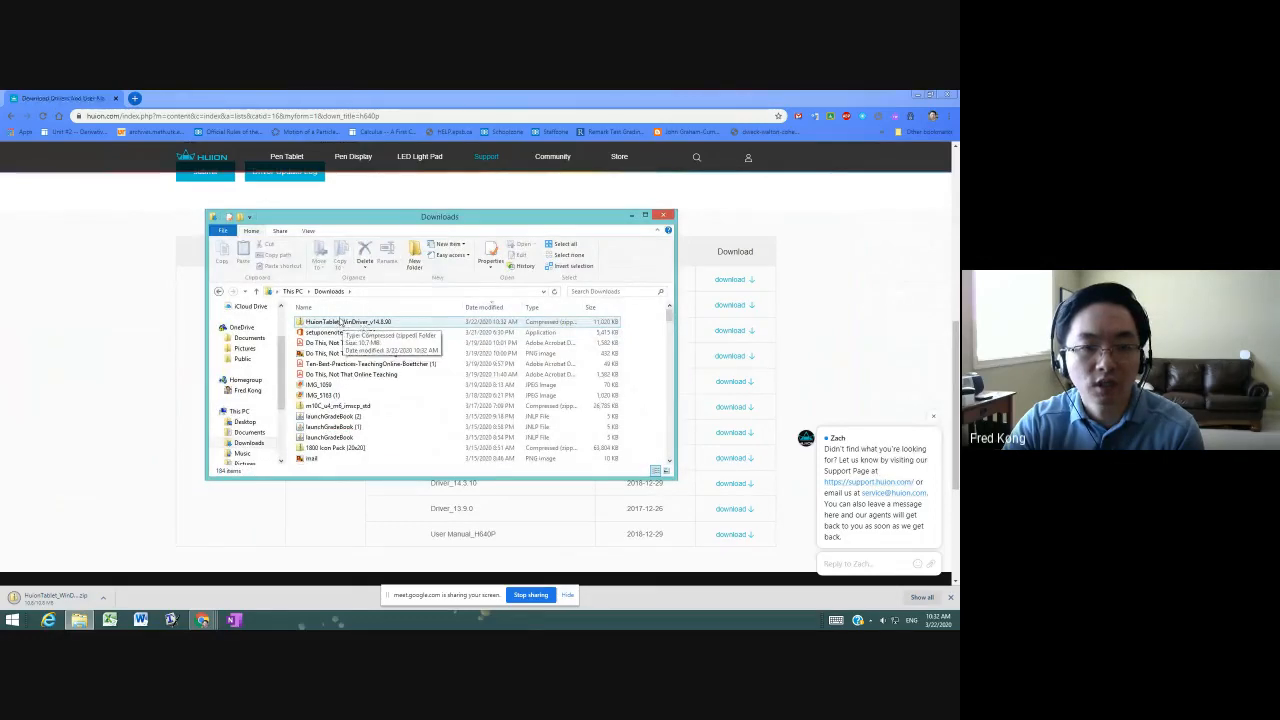
Choose Extract All on the HuionTablet driver zip in Downloads
{"action": "left_click", "coordinate": [344, 320]}
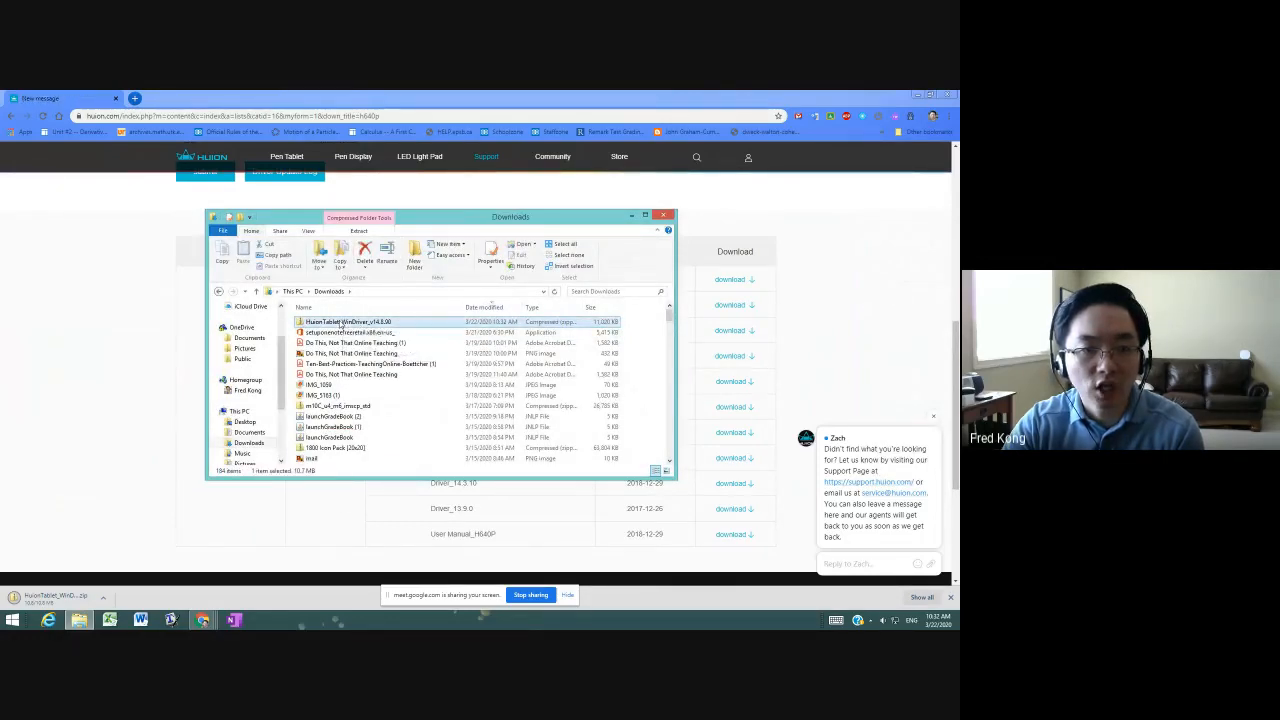
{"action": "right_click", "coordinate": [344, 320]}
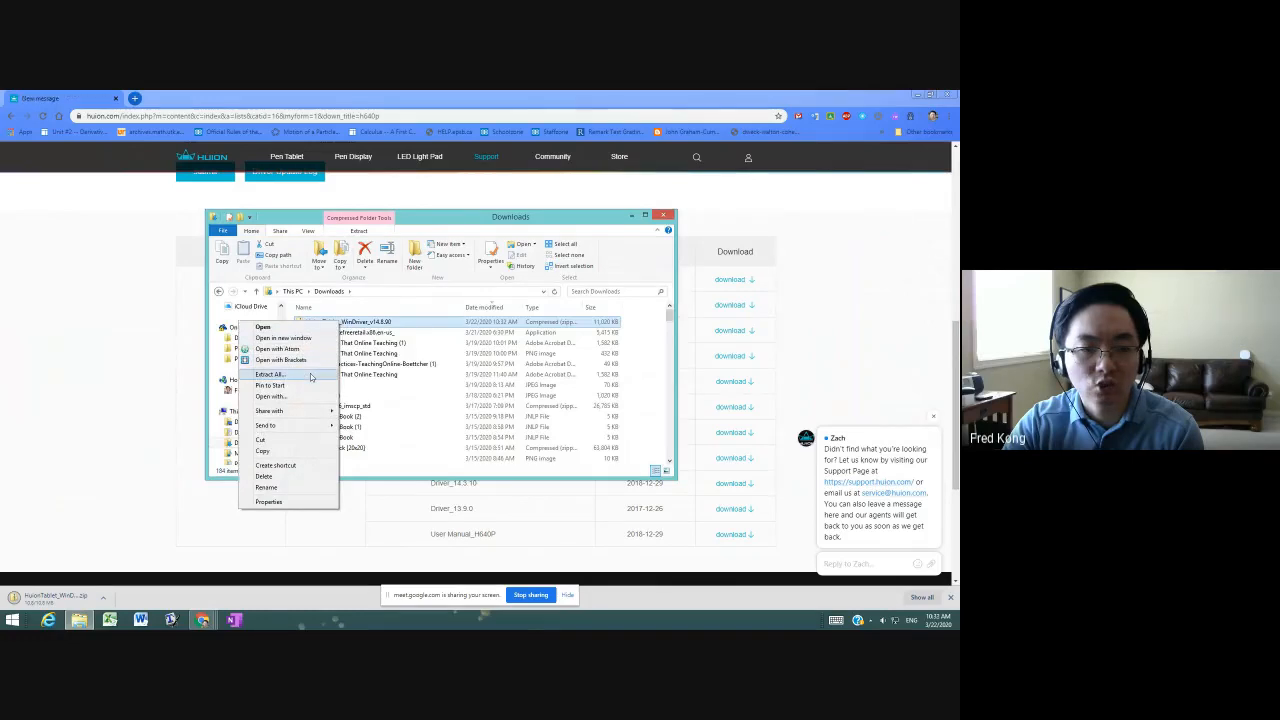
{"action": "left_click", "coordinate": [268, 374]}
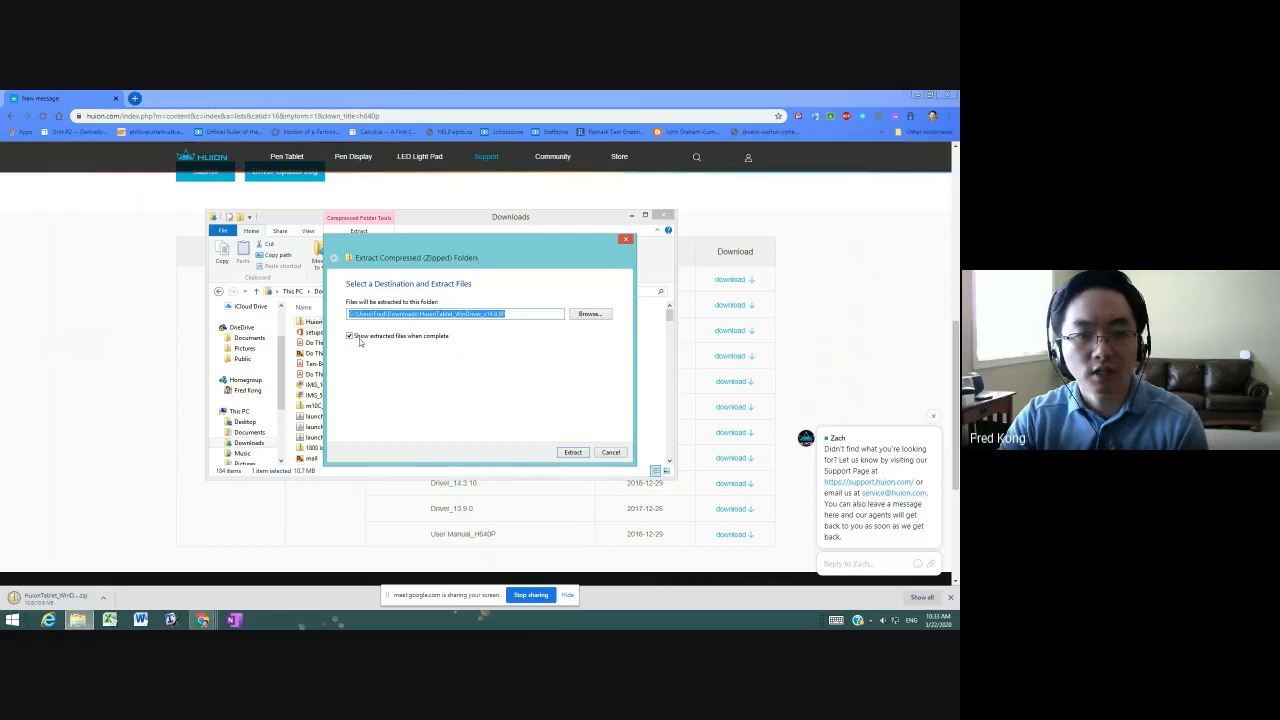
Extract the driver zip with 'Show extracted files' ticked, replacing same-named files in the destination
{"action": "left_click", "coordinate": [348, 336]}
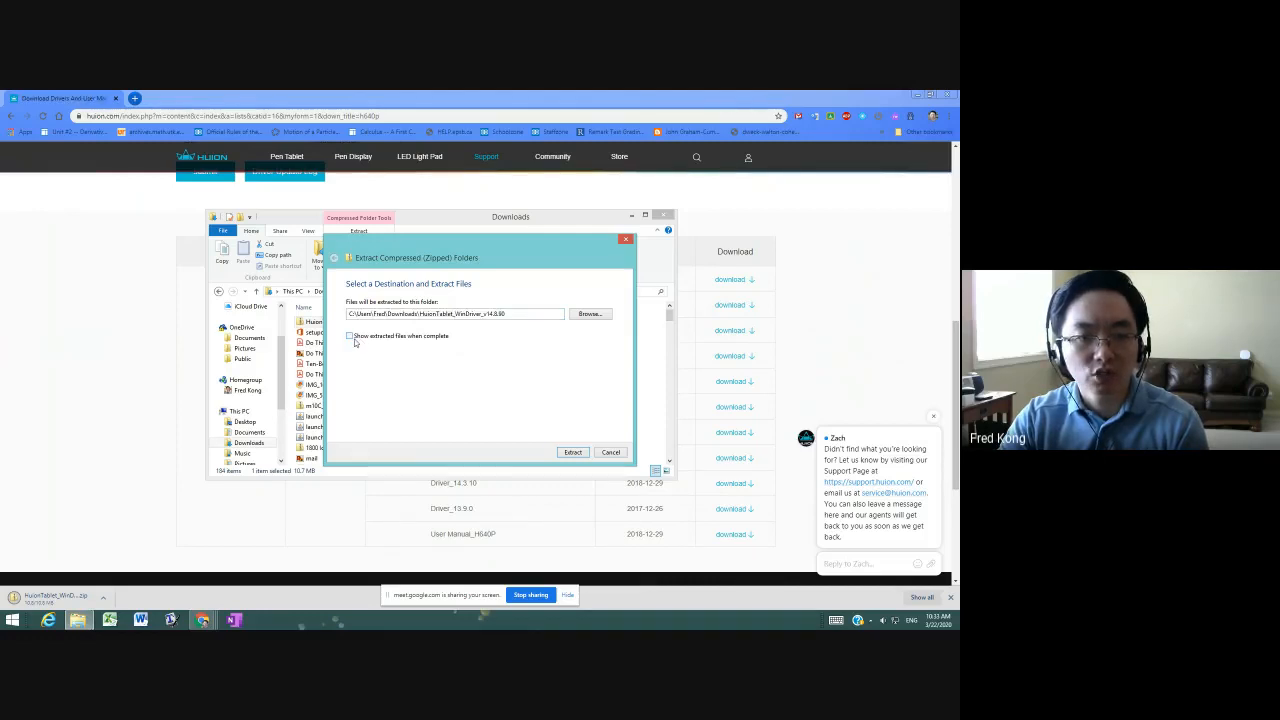
{"action": "left_click", "coordinate": [350, 336]}
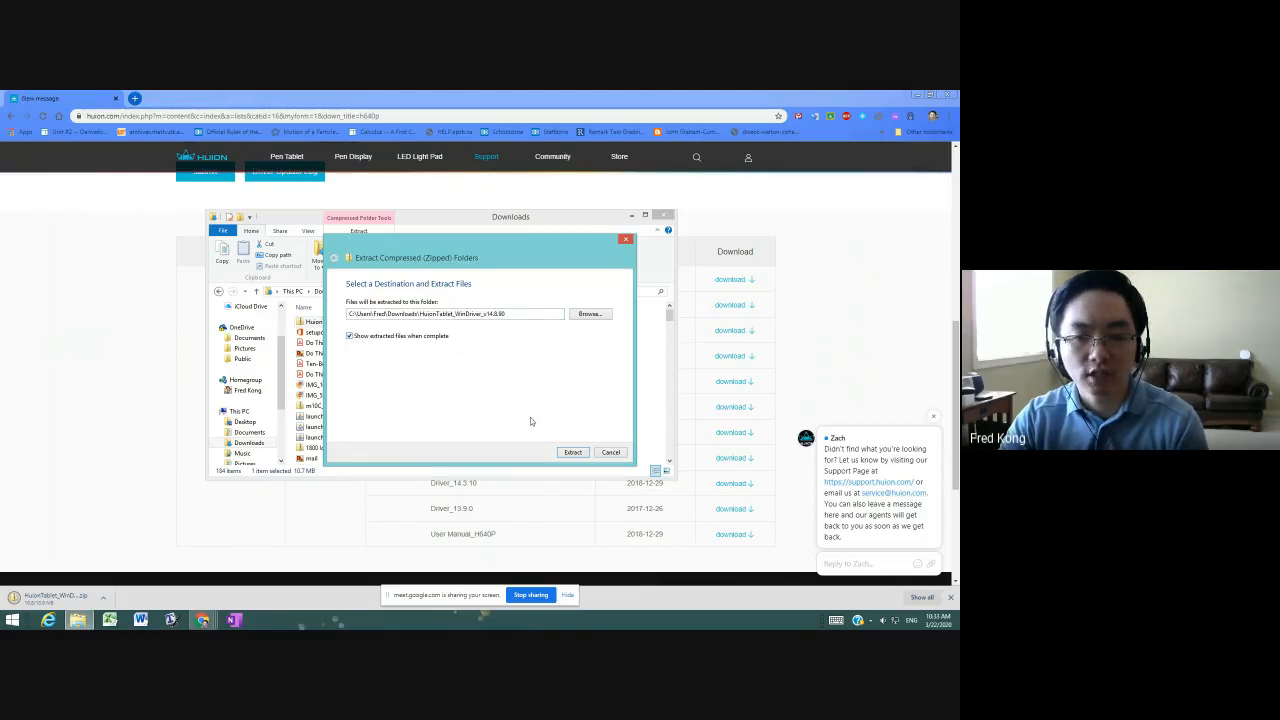
{"action": "left_click", "coordinate": [572, 452]}
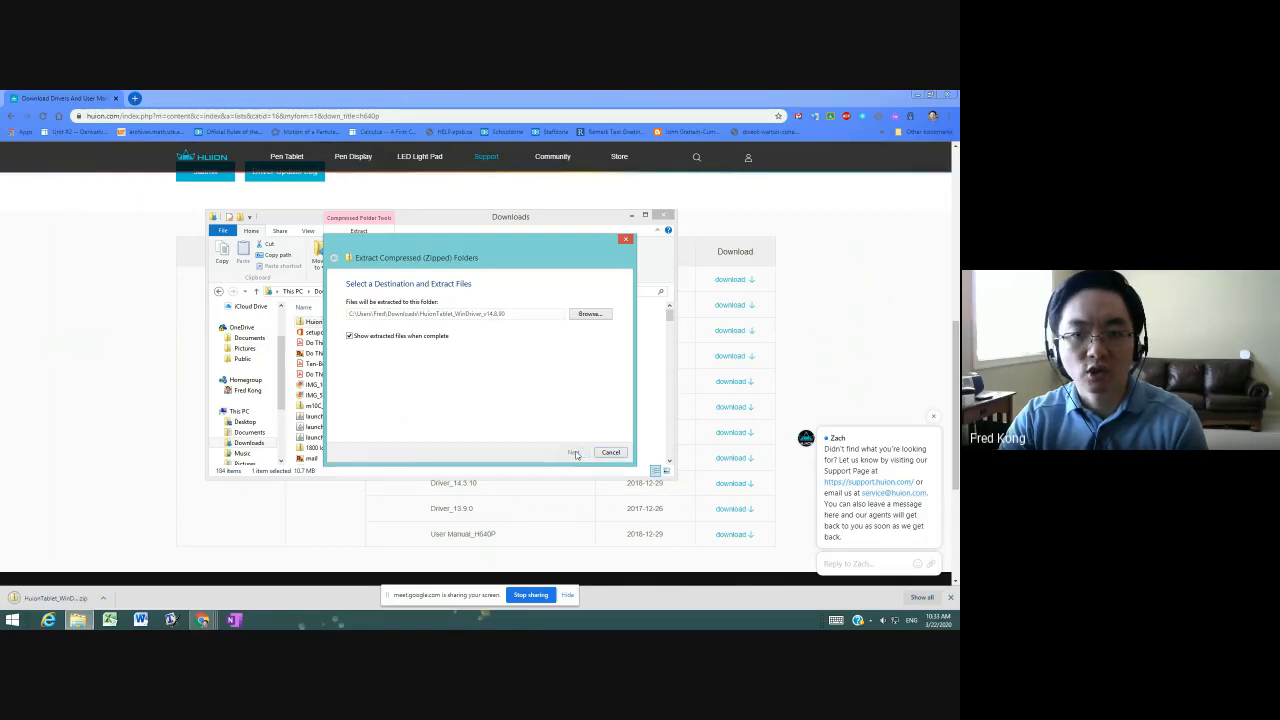
{"action": "left_click", "coordinate": [572, 452]}
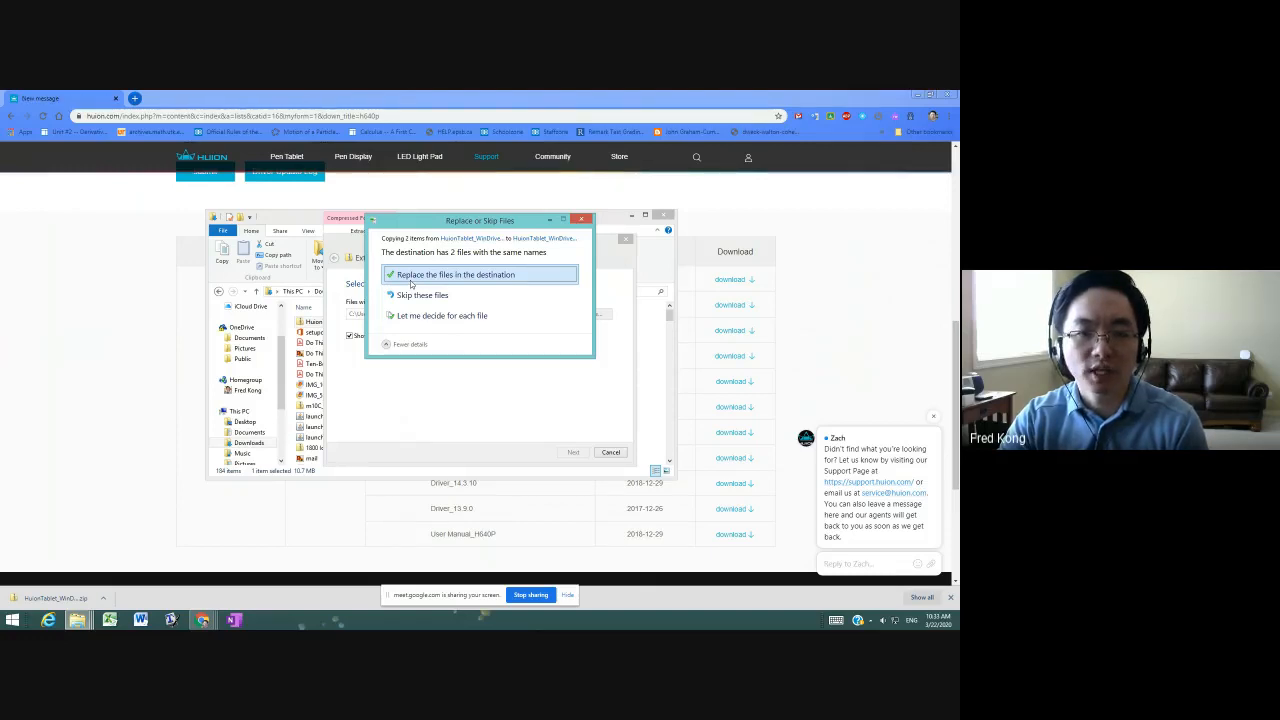
{"action": "left_click", "coordinate": [456, 274]}
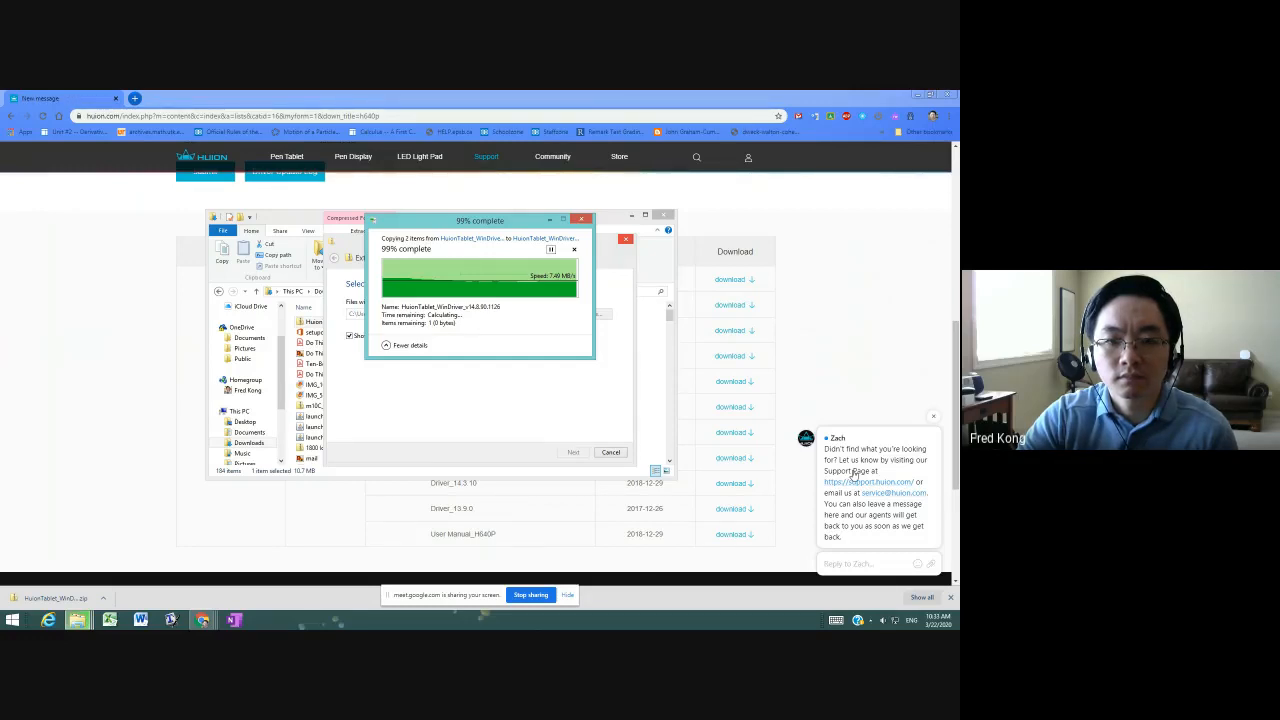
{"action": "mouse_move", "coordinate": [418, 358]}
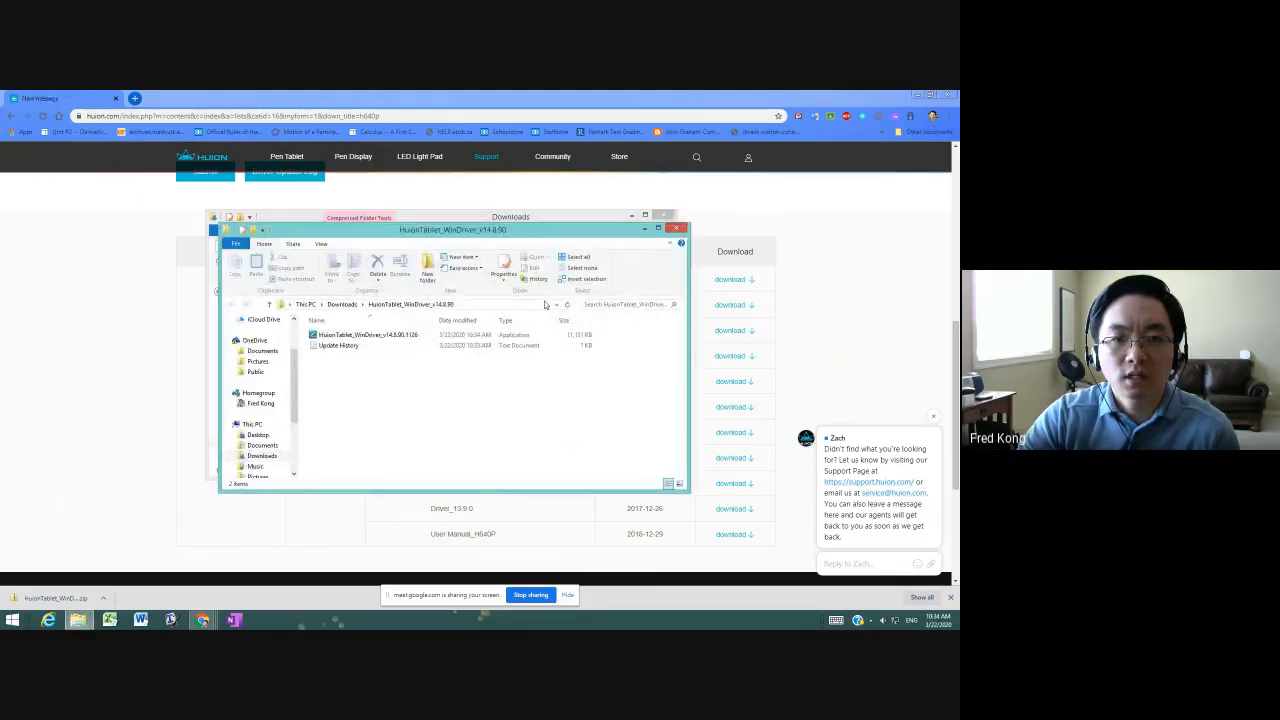
Run the HuionTablet_WinDriver application and confirm painting software is closed
{"action": "left_click", "coordinate": [340, 344]}
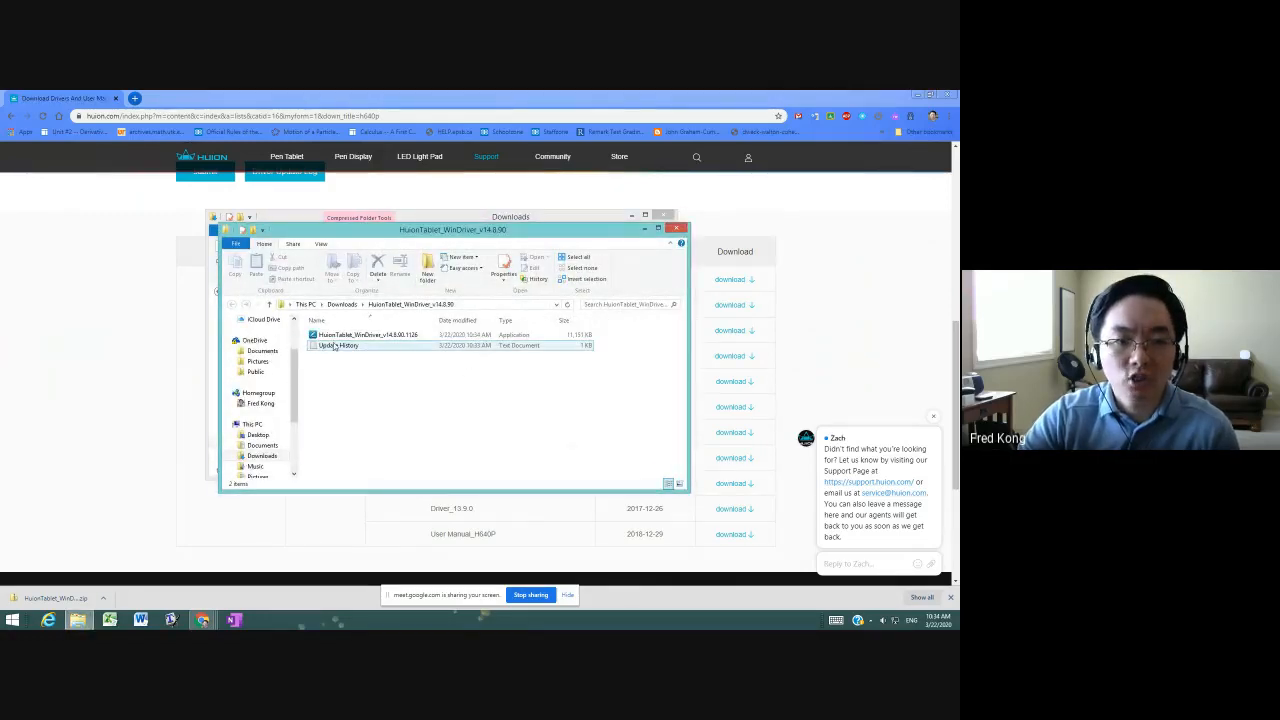
{"action": "left_click", "coordinate": [366, 334]}
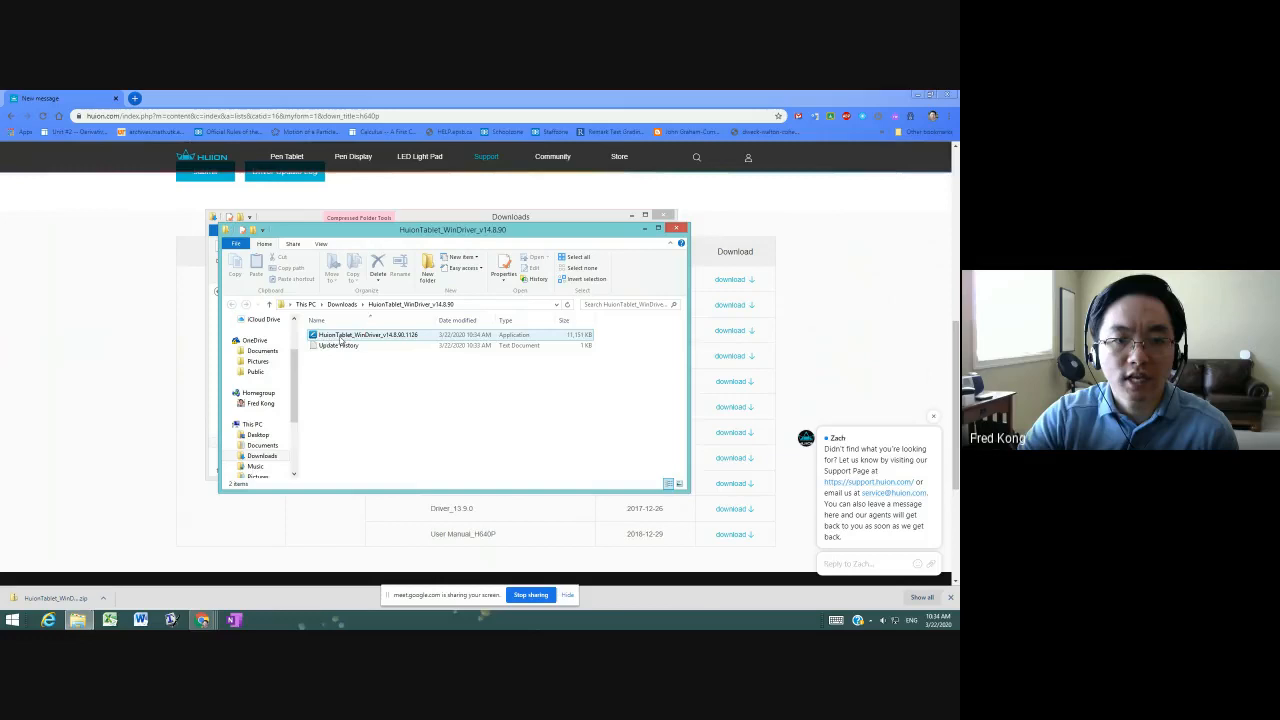
{"action": "left_click", "coordinate": [368, 336]}
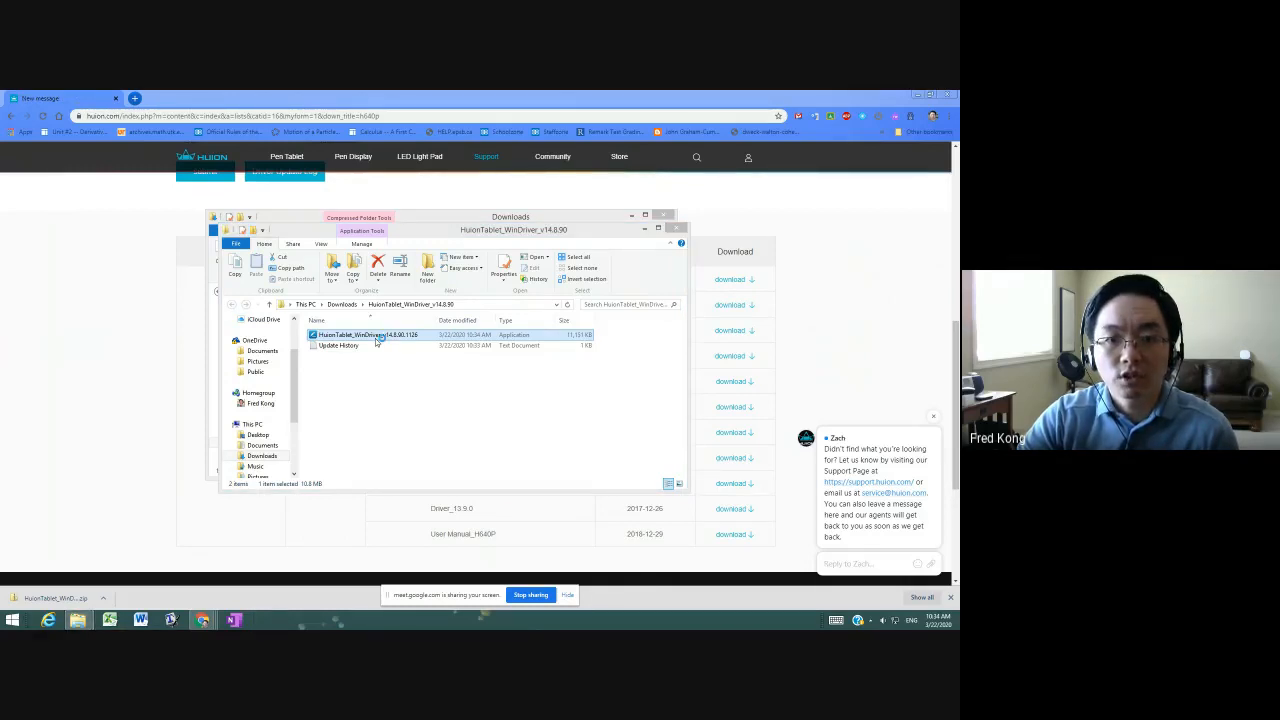
{"action": "double_click", "coordinate": [364, 336]}
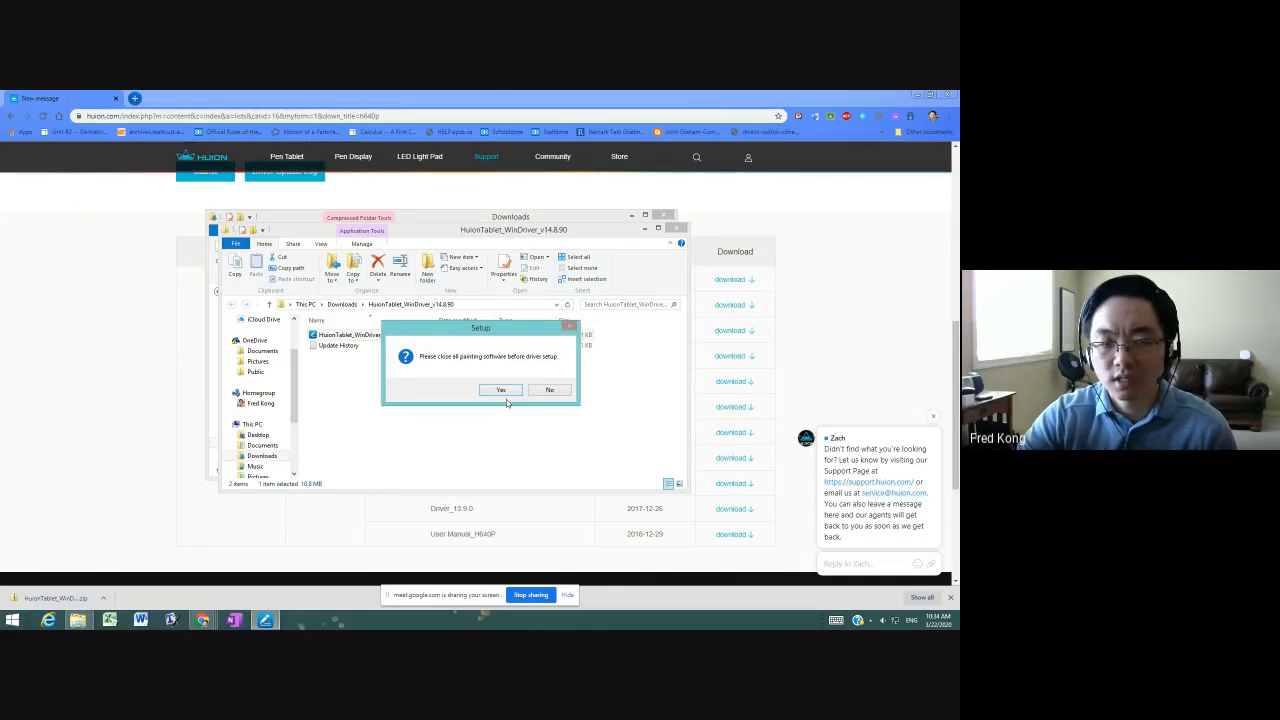
{"action": "left_click", "coordinate": [500, 390]}
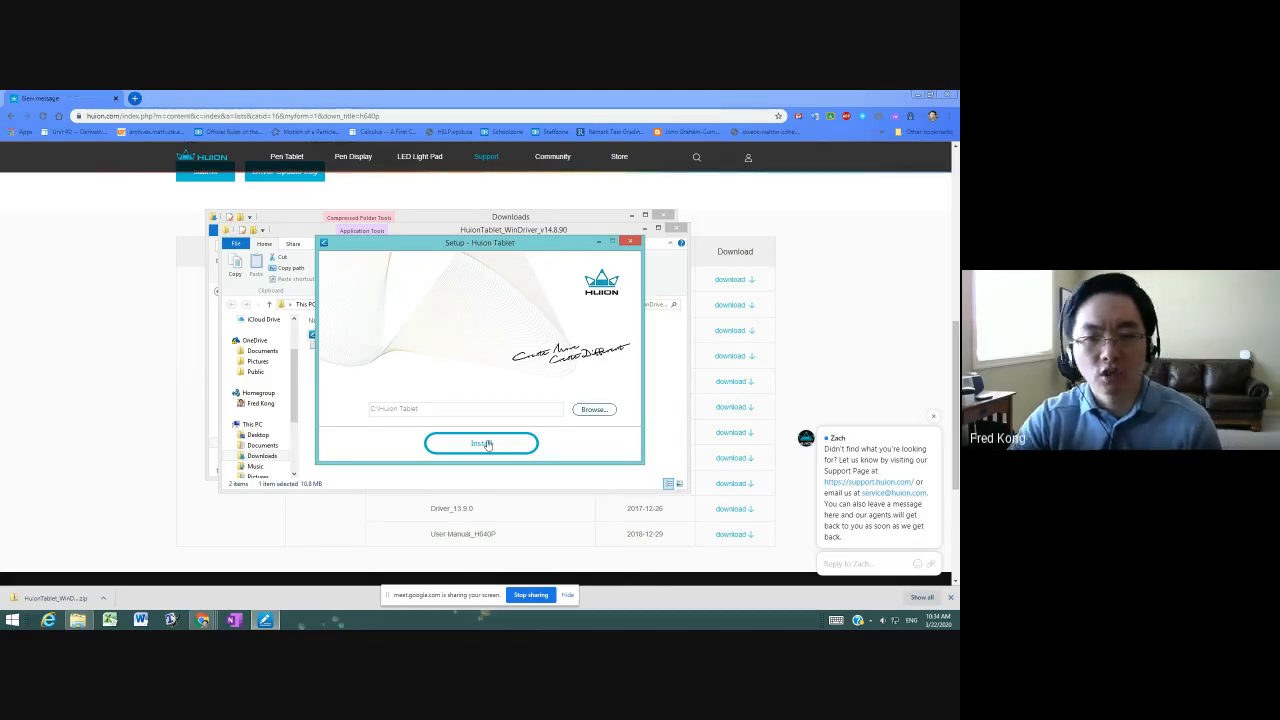
Install into the existing folder, remove the old Huion Tablet driver, and finish the setup wizard
{"action": "left_click", "coordinate": [480, 444]}
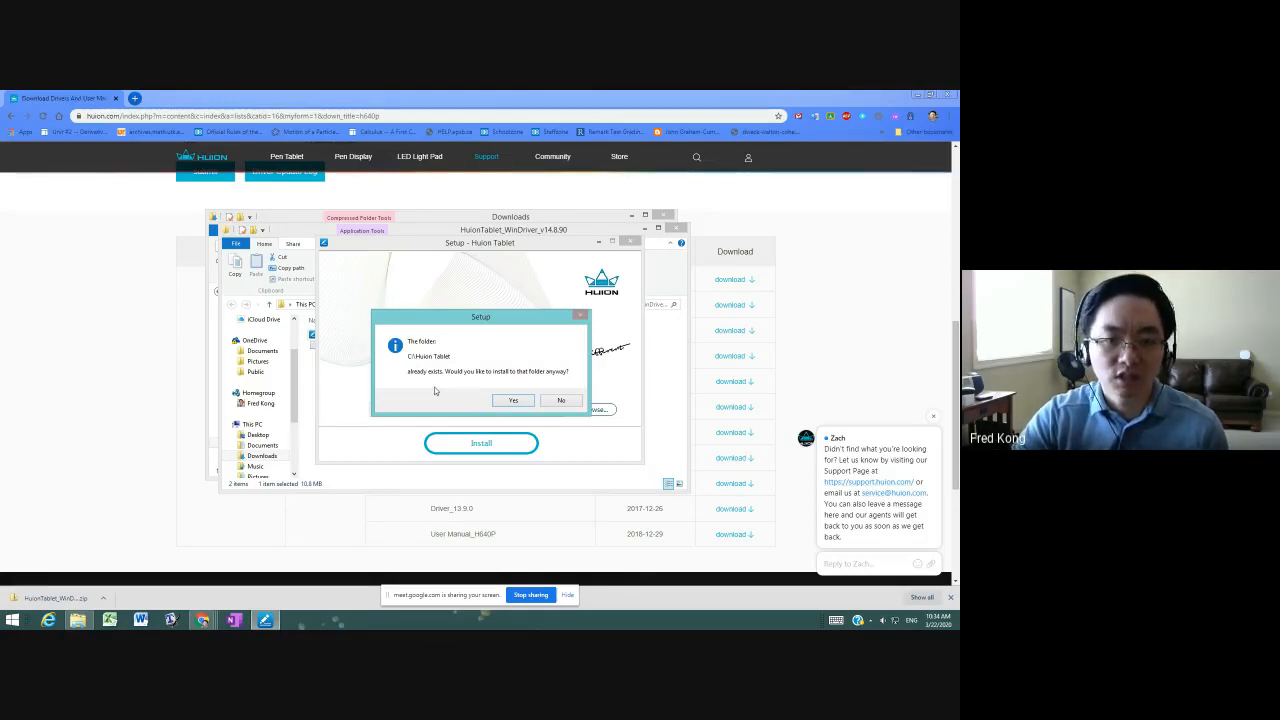
{"action": "left_click", "coordinate": [512, 400]}
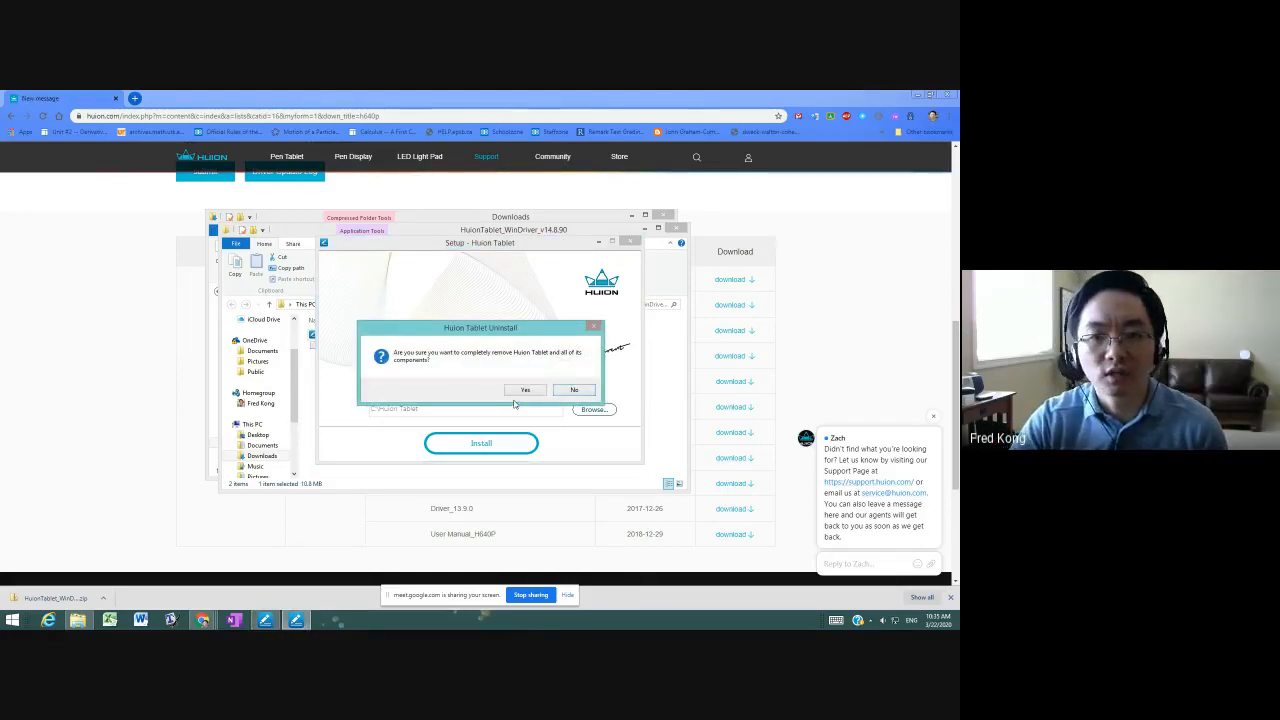
{"action": "left_click", "coordinate": [524, 390]}
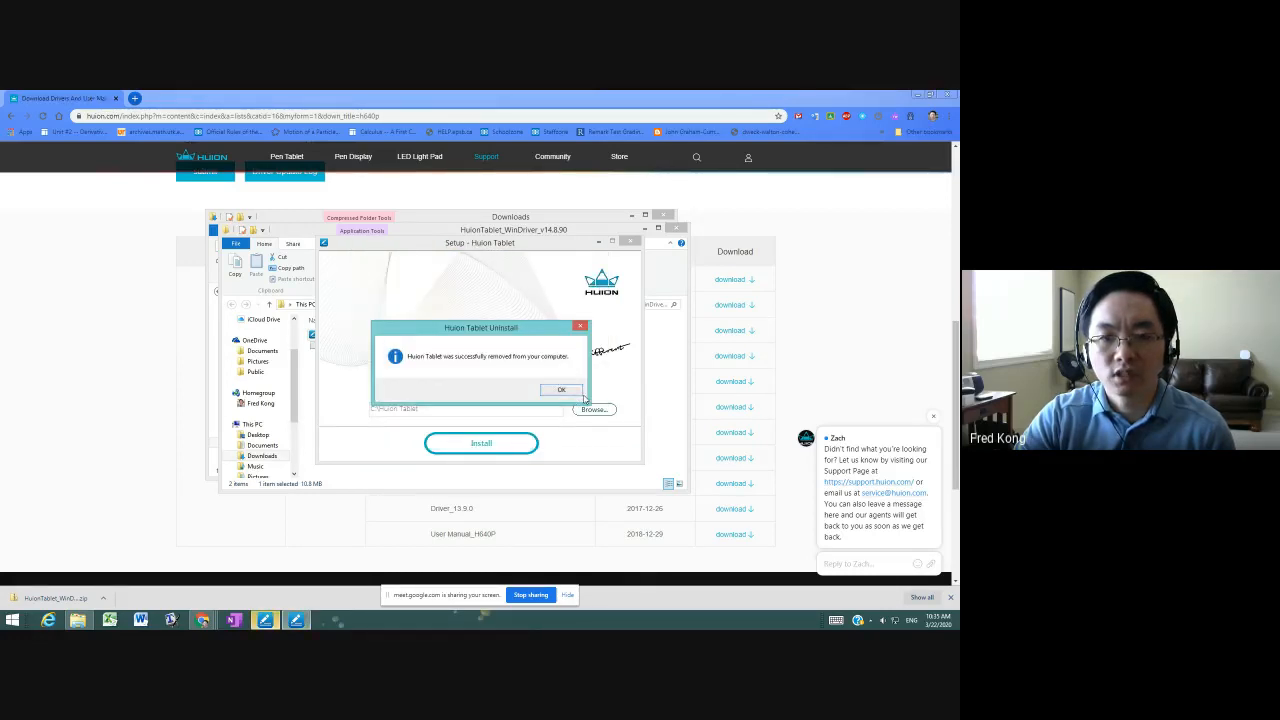
{"action": "left_click", "coordinate": [560, 388]}
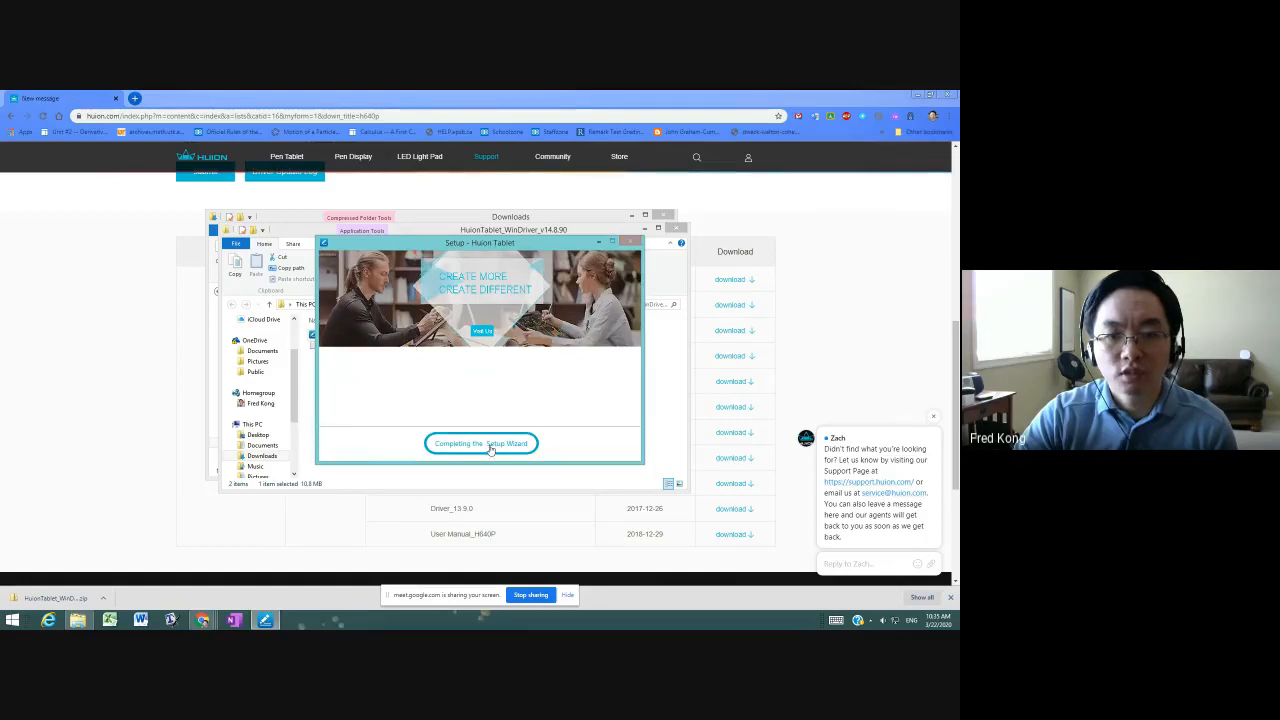
{"action": "left_click", "coordinate": [480, 444]}
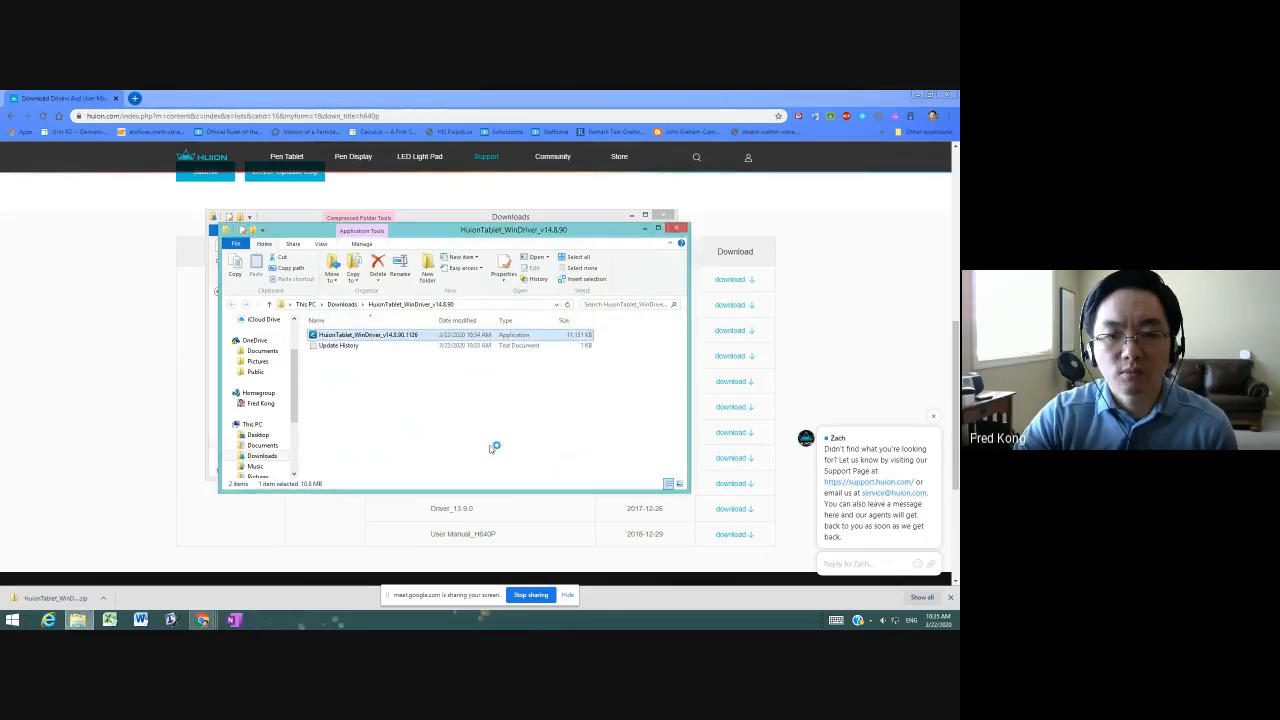